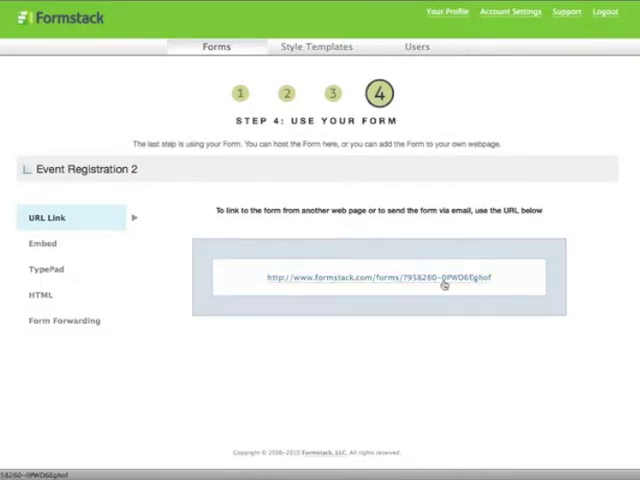
- Show the form's embed code, then the TypePad blog-widget option with the Sample Event Form preview
left_click(384, 278)
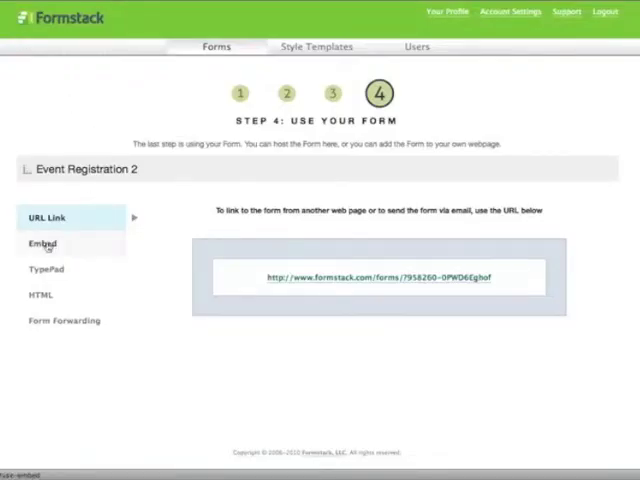
left_click(44, 244)
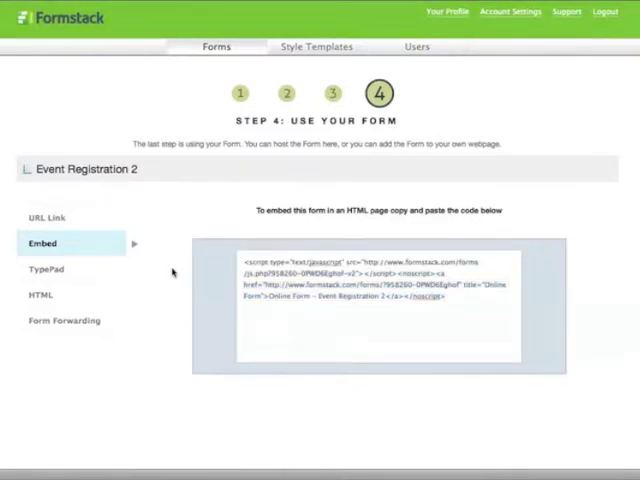
left_click(46, 268)
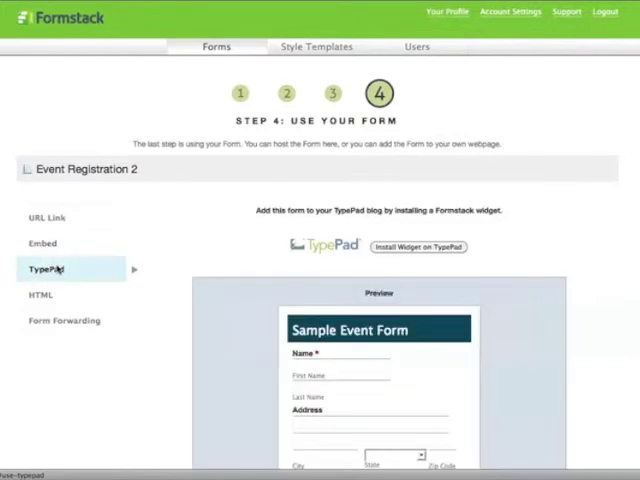
scroll("down", 3)
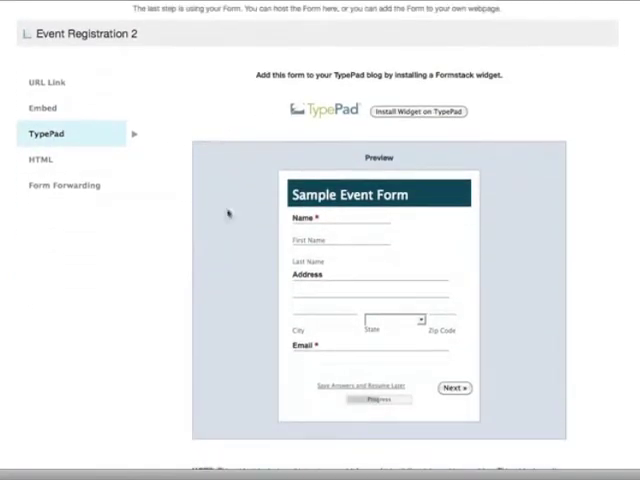
mouse_move(184, 152)
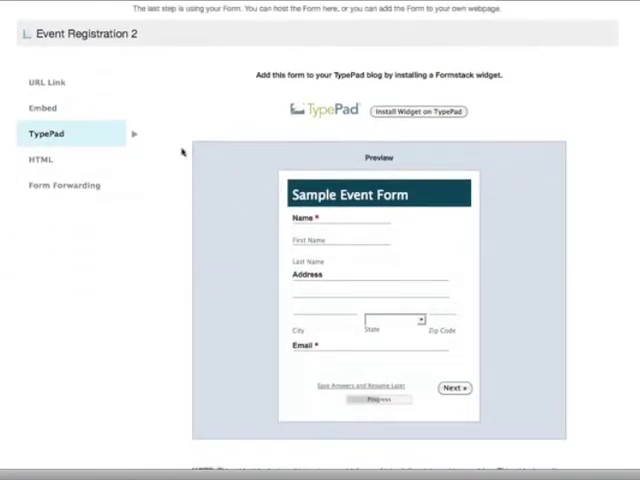
- Show the form's full downloadable HTML source with its advanced-user warning
left_click(40, 160)
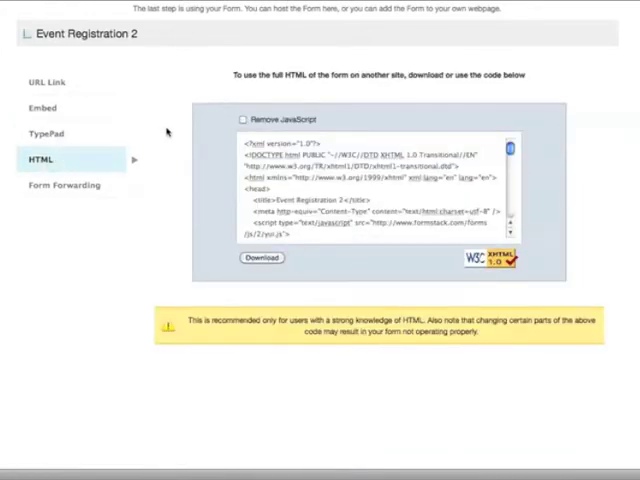
scroll("up", 3)
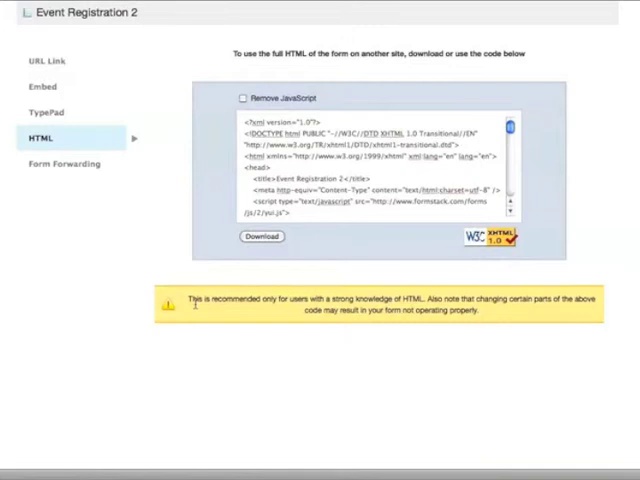
- Show the Form Forwarding code for routing users through an intermediate form with defaults
left_click(64, 164)
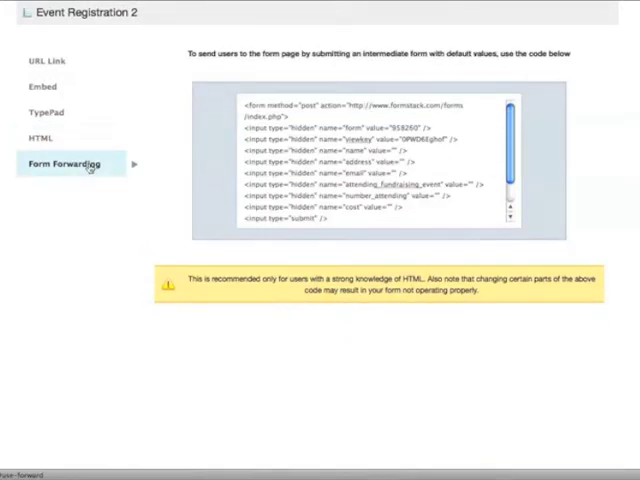
mouse_move(138, 148)
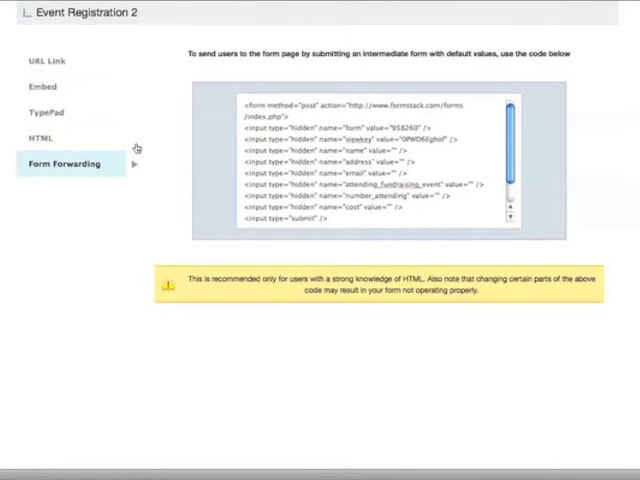